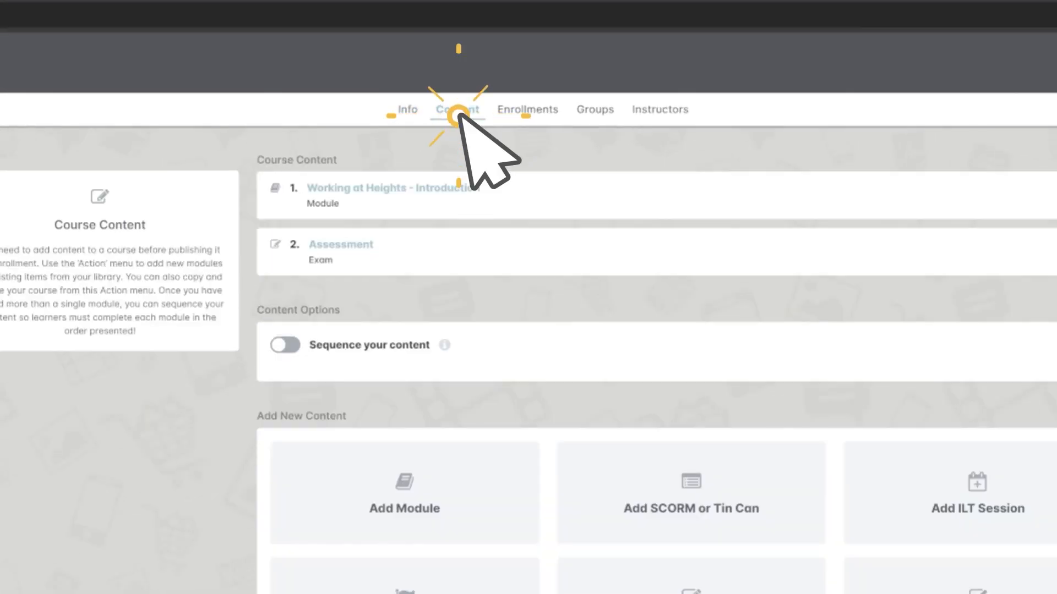
# - Show the Working at Heights course content: Introduction module and Assessment exam
pyautogui.click(340, 245)
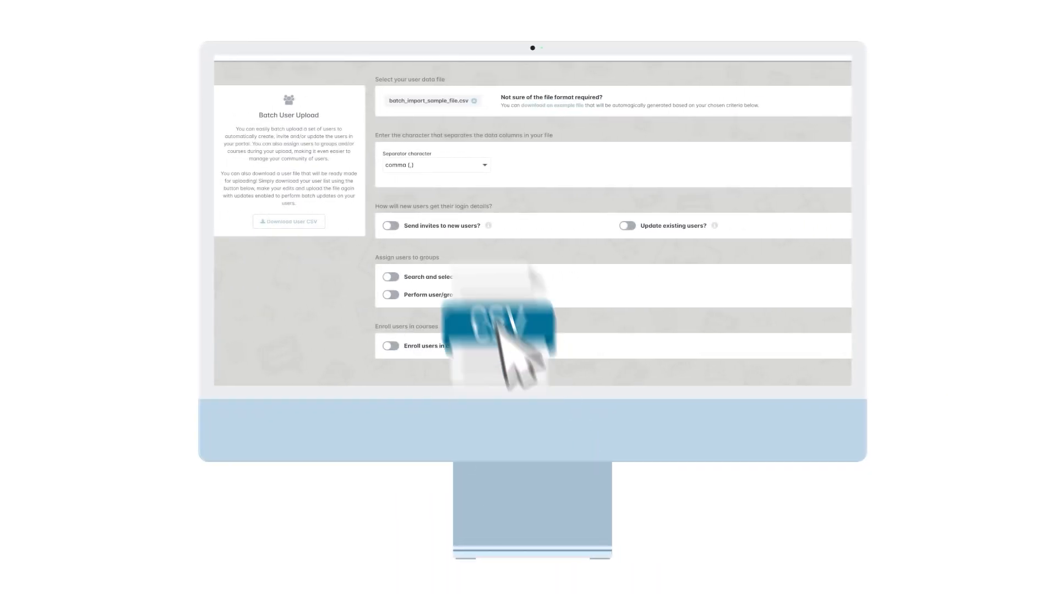
# - Make the batch upload update existing users and assign them to ALL STAFF
pyautogui.click(627, 226)
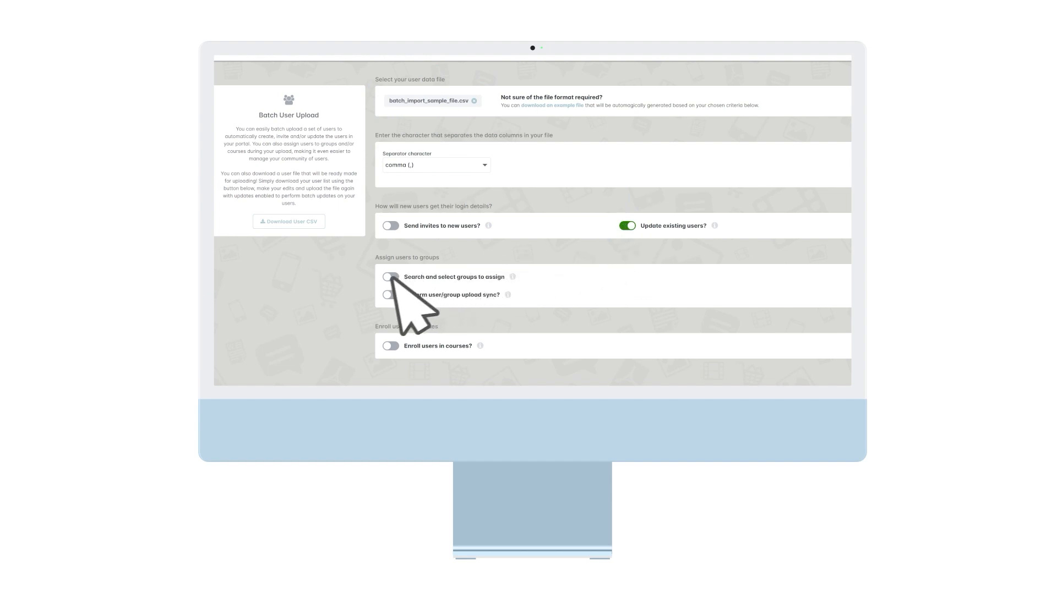
pyautogui.click(390, 277)
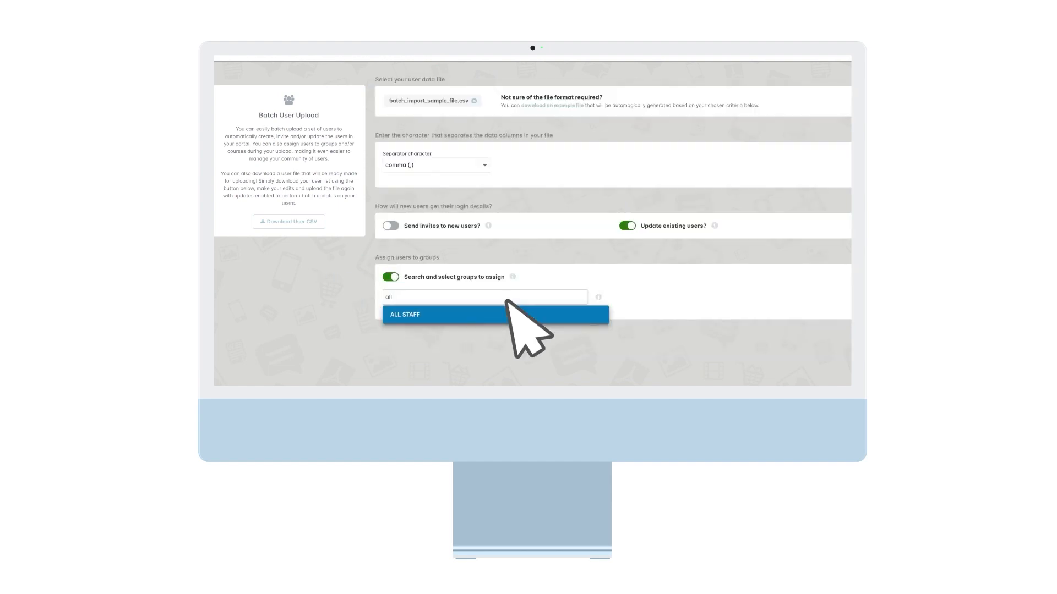
pyautogui.click(405, 315)
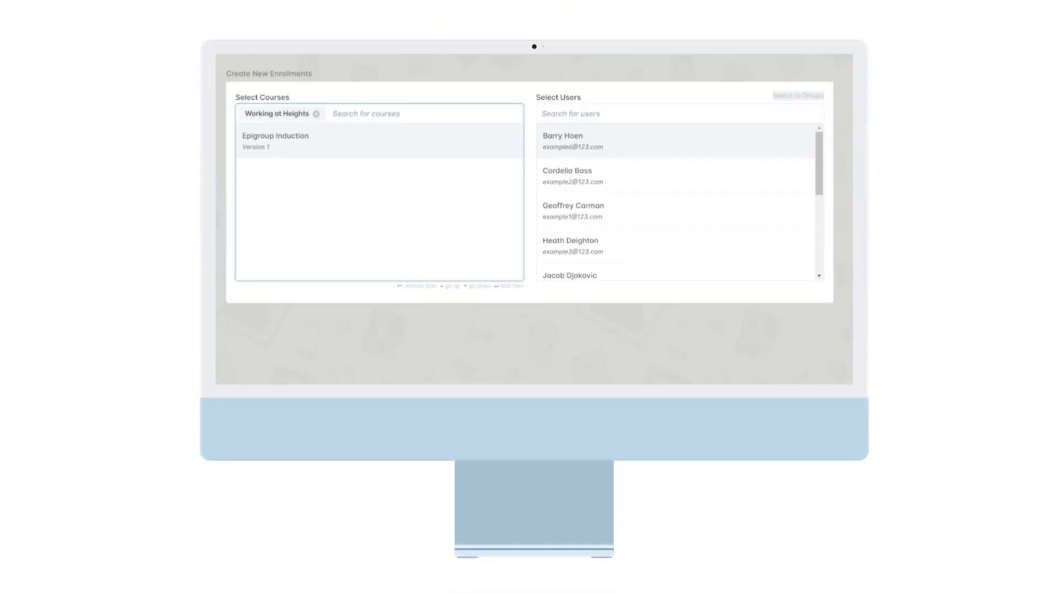
# - Enrol the Albany Staff group in Working at Heights
pyautogui.click(797, 95)
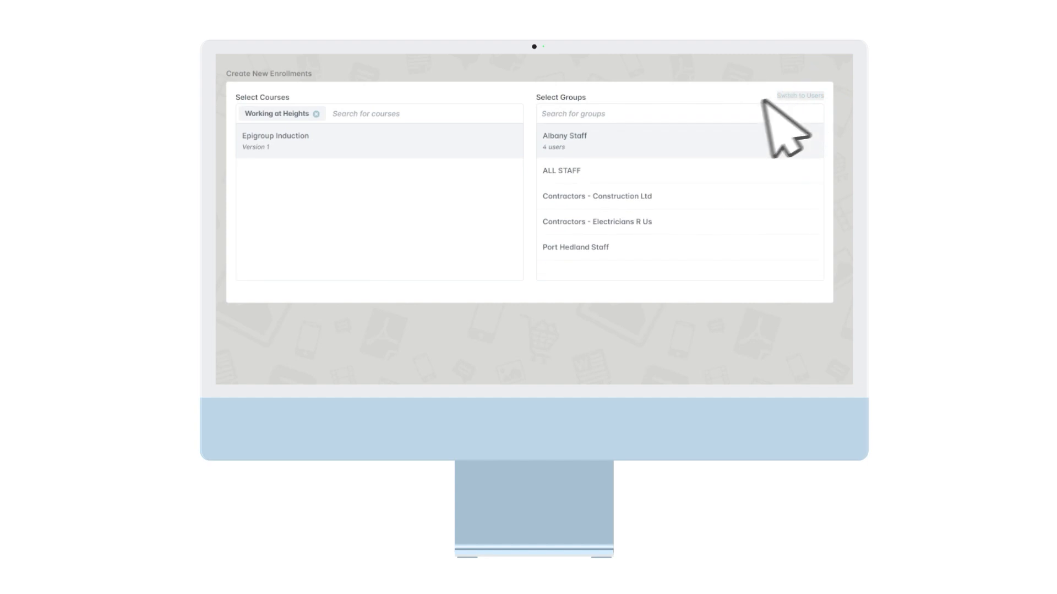
pyautogui.click(565, 135)
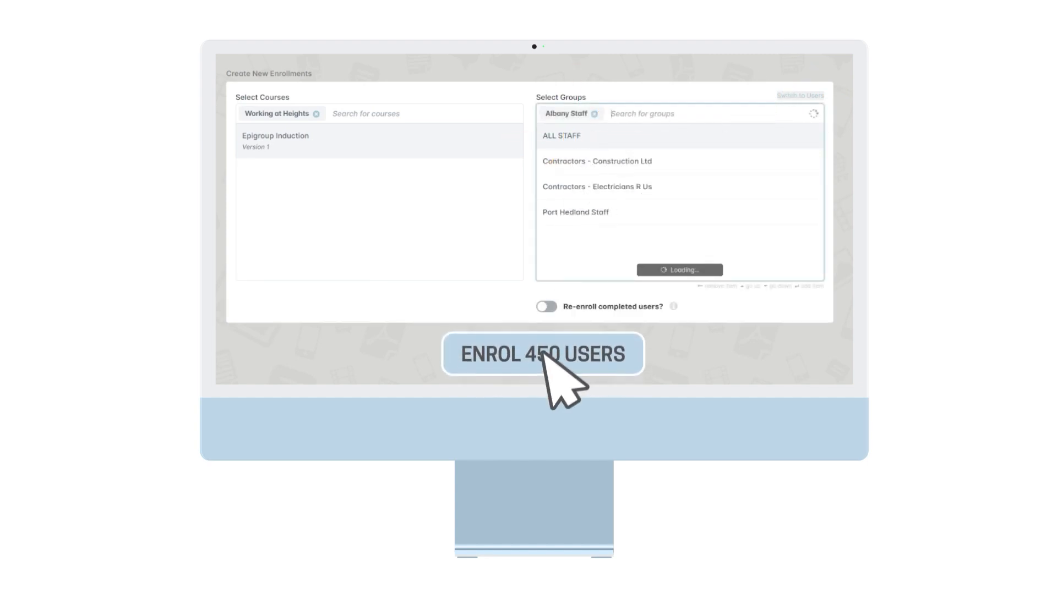
pyautogui.click(542, 354)
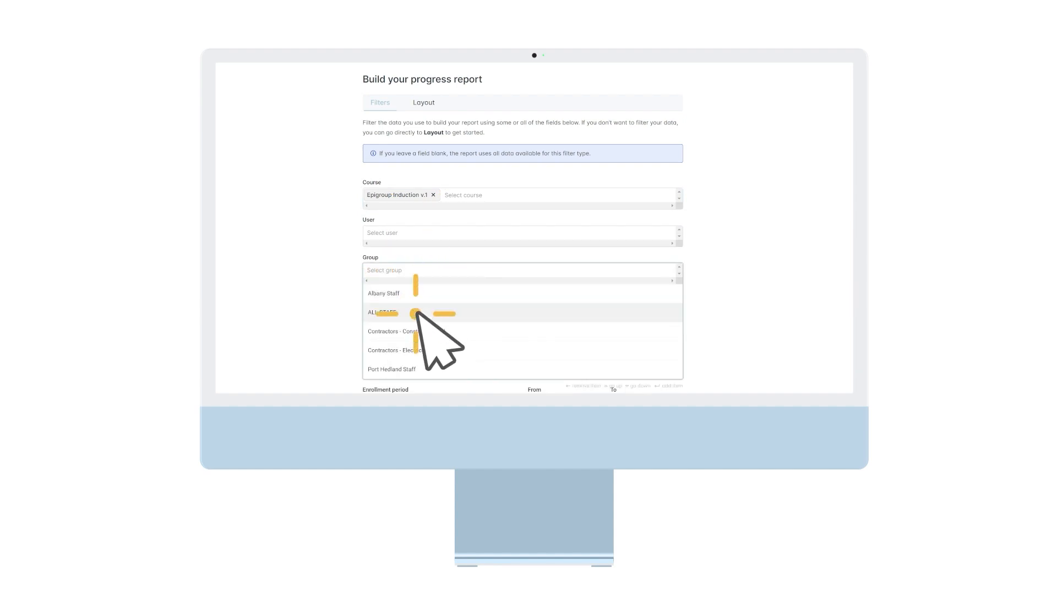
# - Filter the progress report to the ALL STAFF group
pyautogui.click(381, 312)
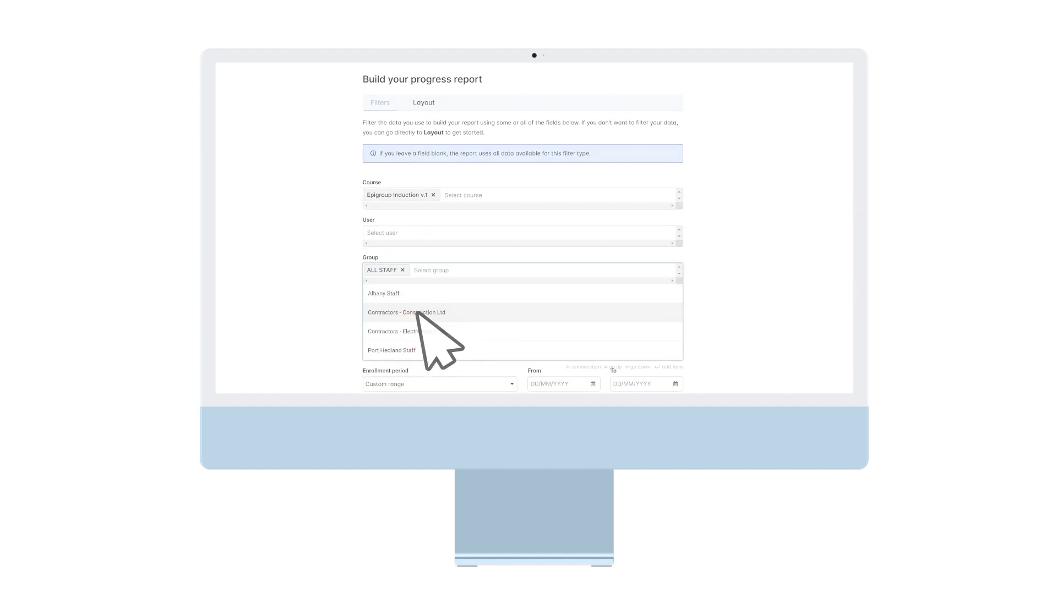